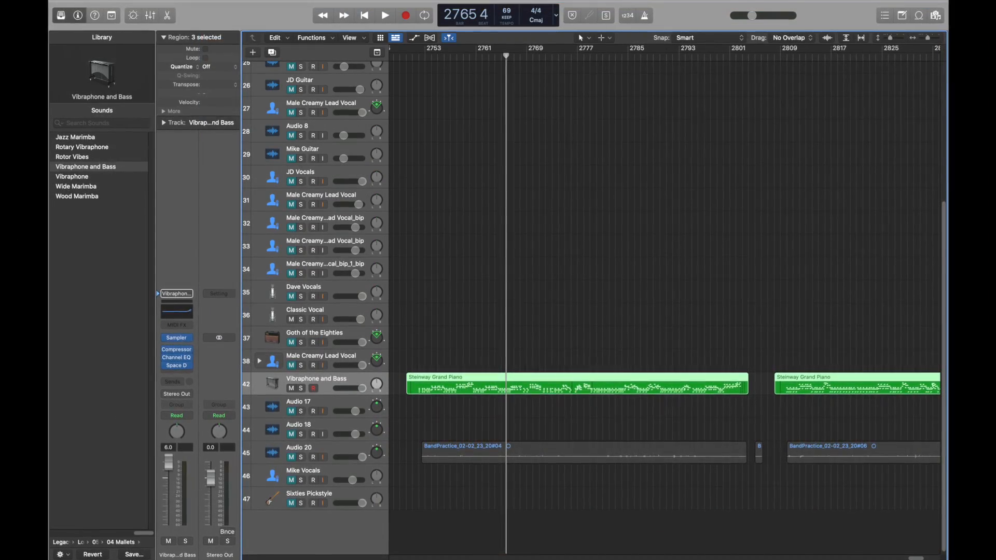
scroll("up", 3)
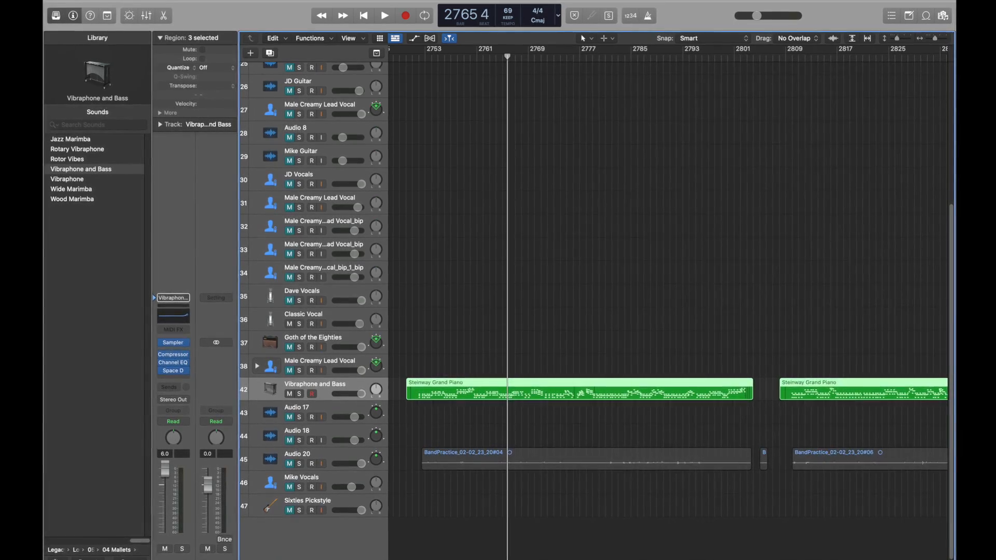